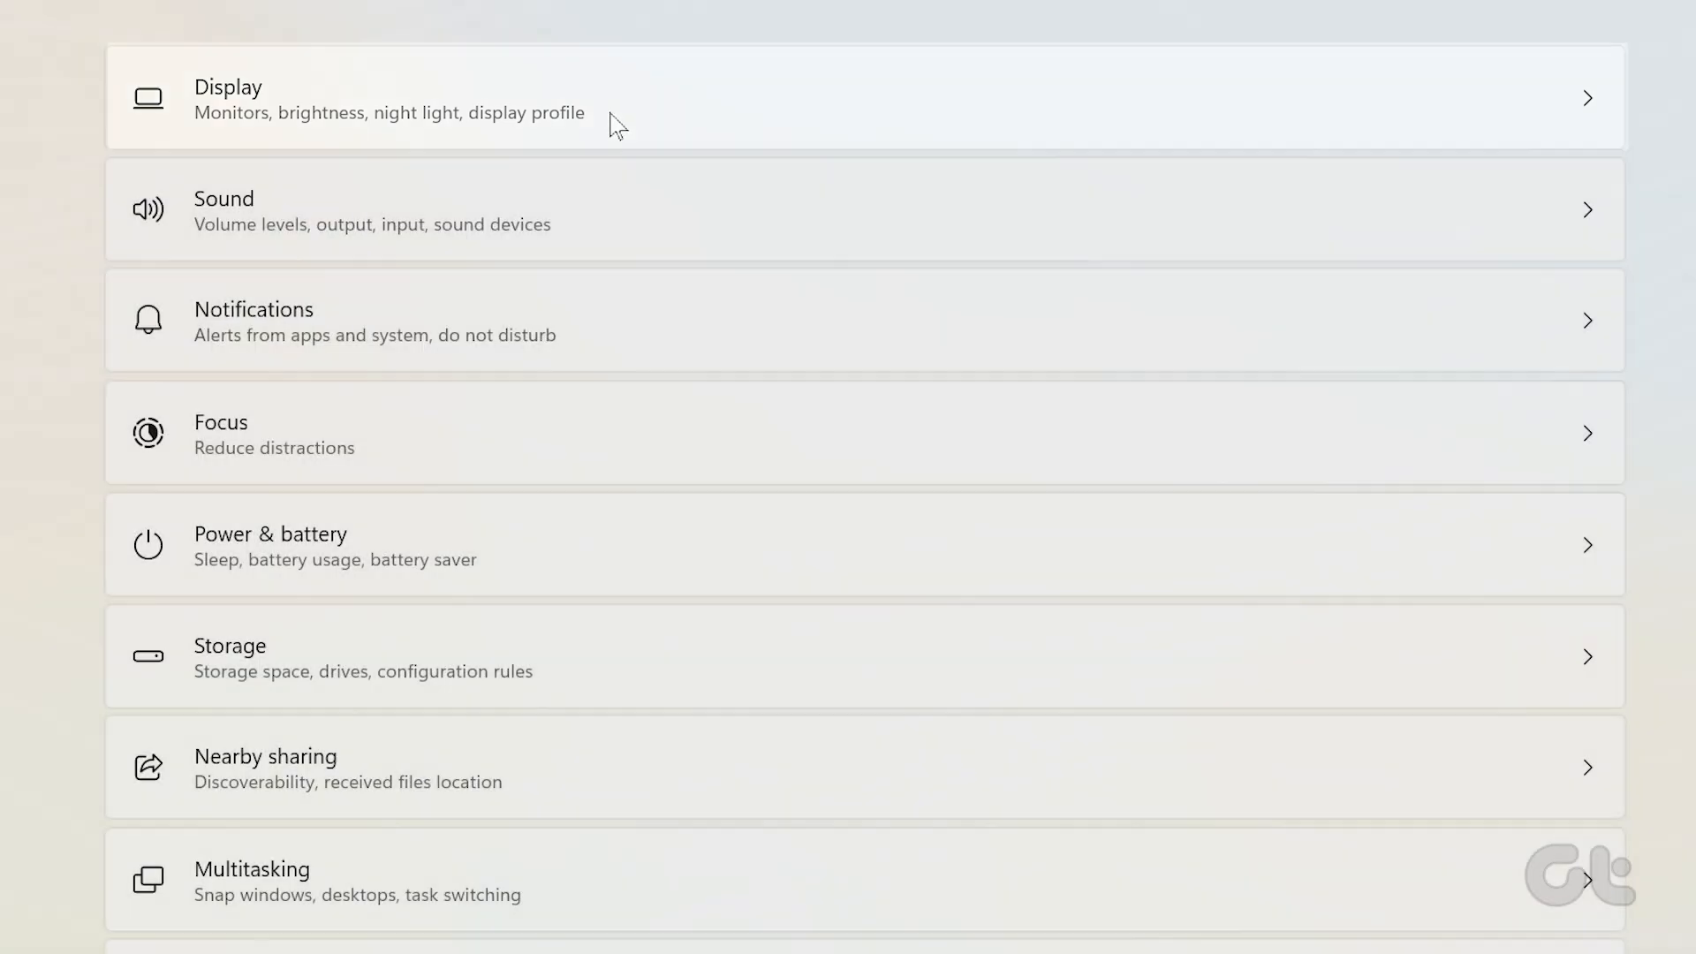
# - Show the Display page with the Multiple displays options expanded, including Detect other display
pyautogui.click(389, 99)
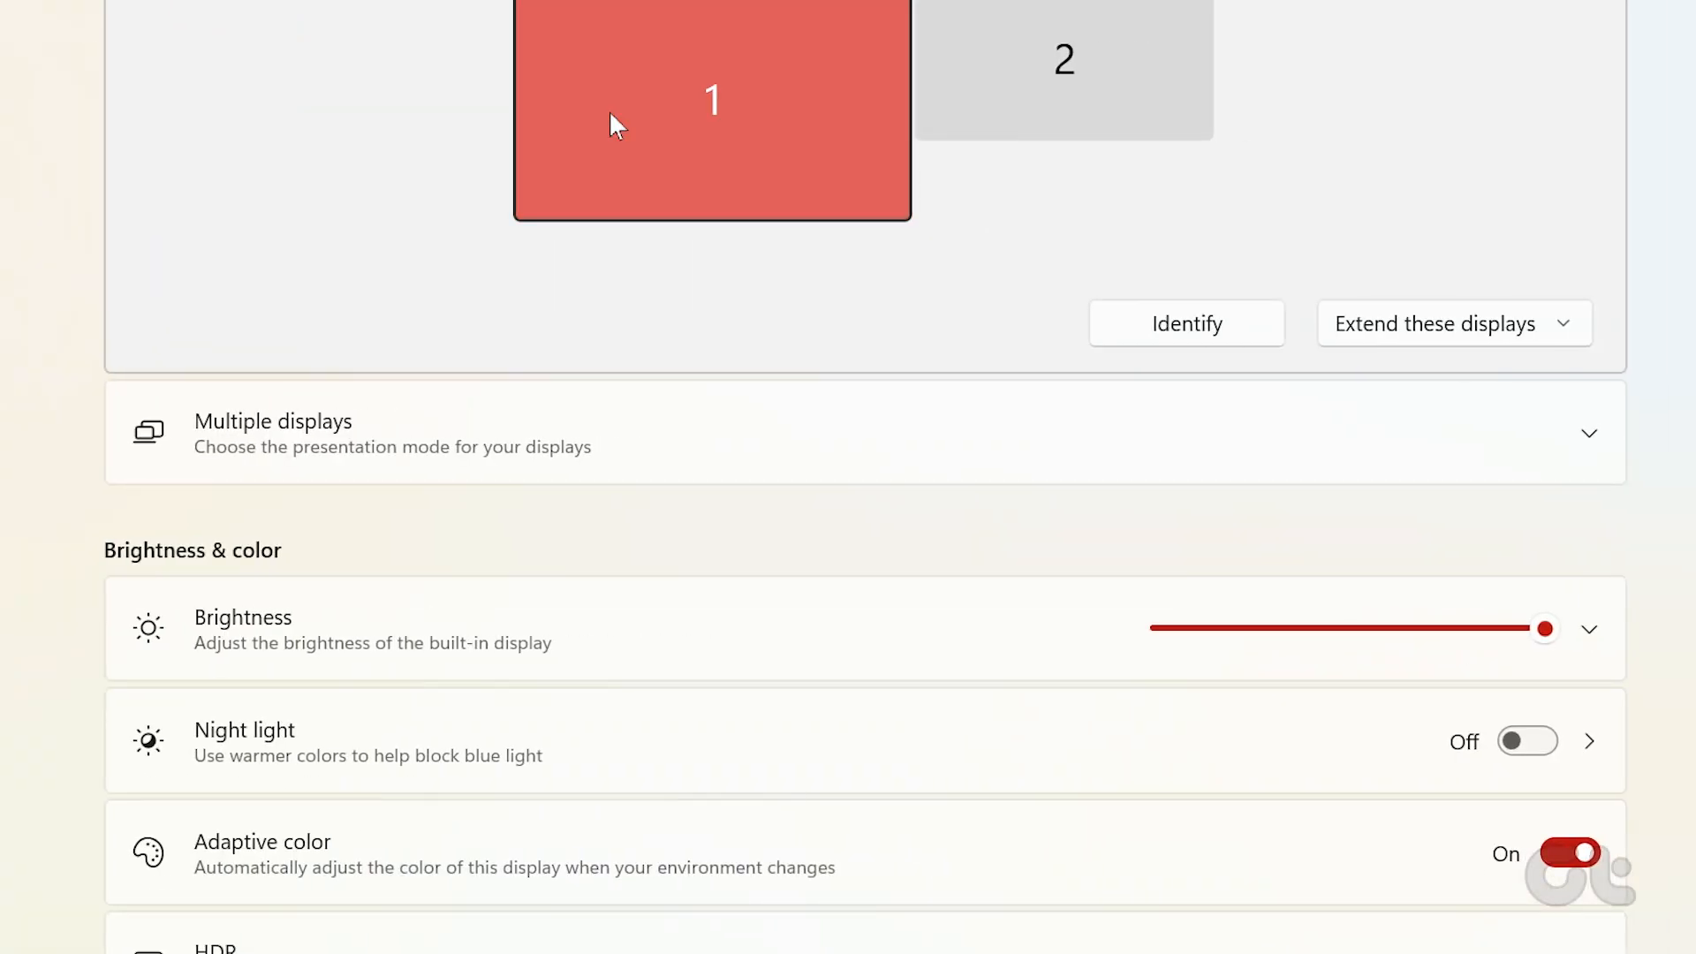
pyautogui.click(774, 447)
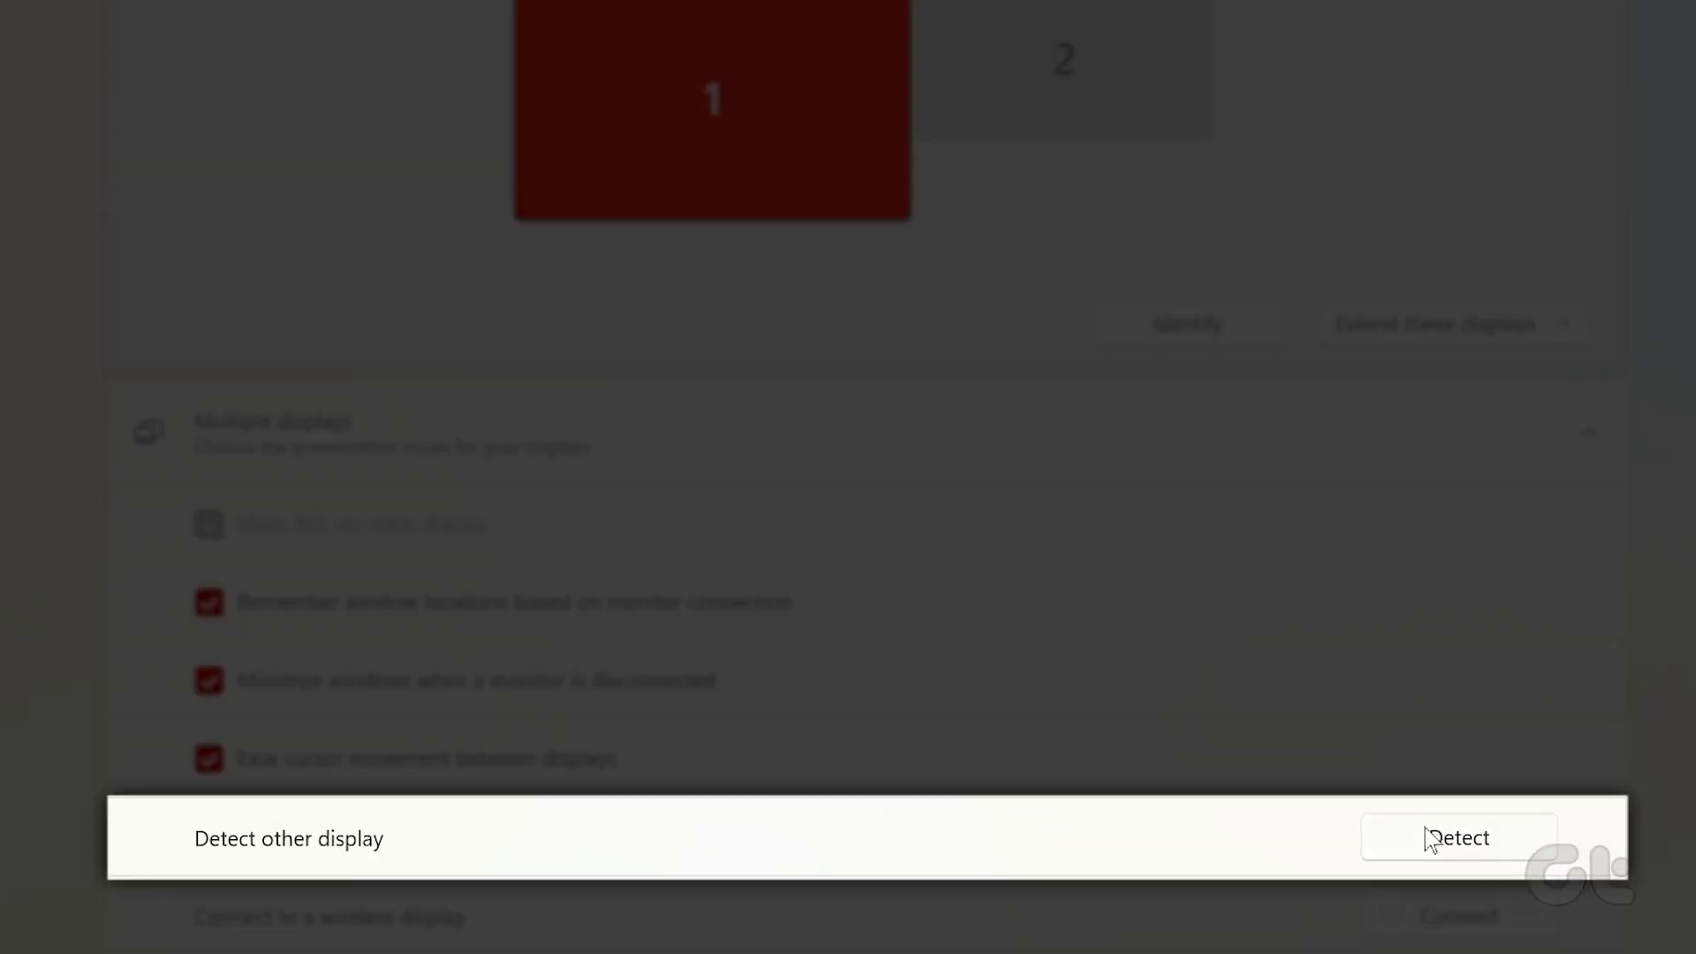
pyautogui.click(1459, 837)
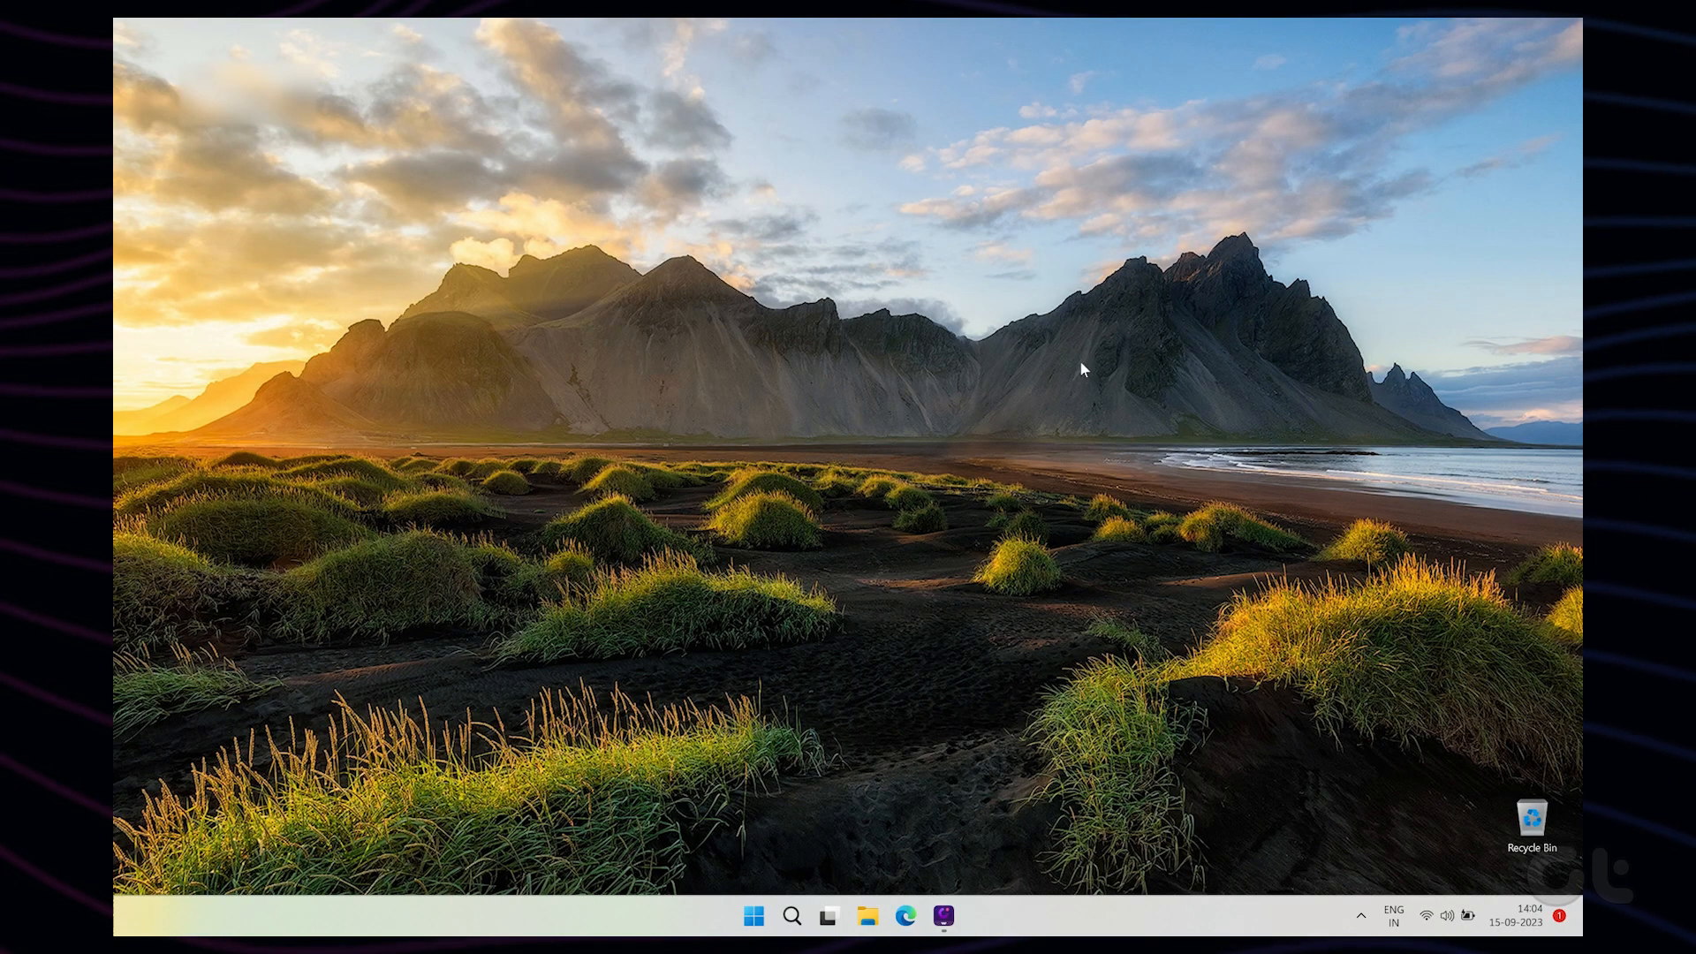
# - Bring up the Project flyout with Win+P and choose PC screen only
pyautogui.press('Win+P')
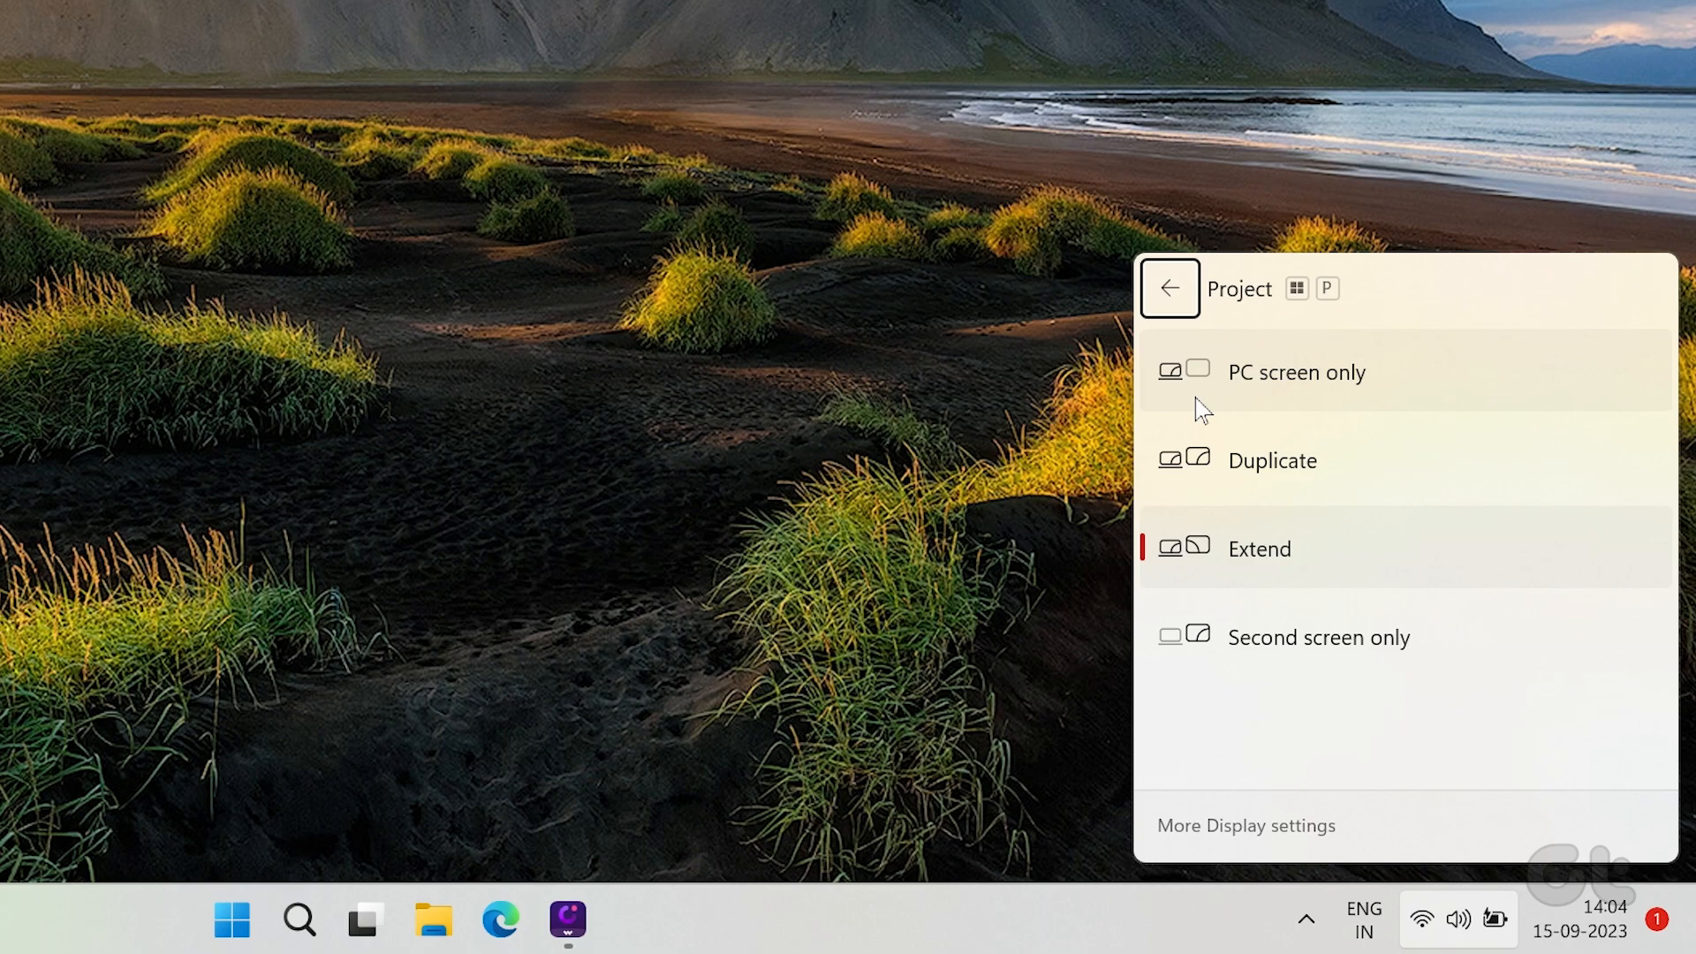
pyautogui.click(1296, 371)
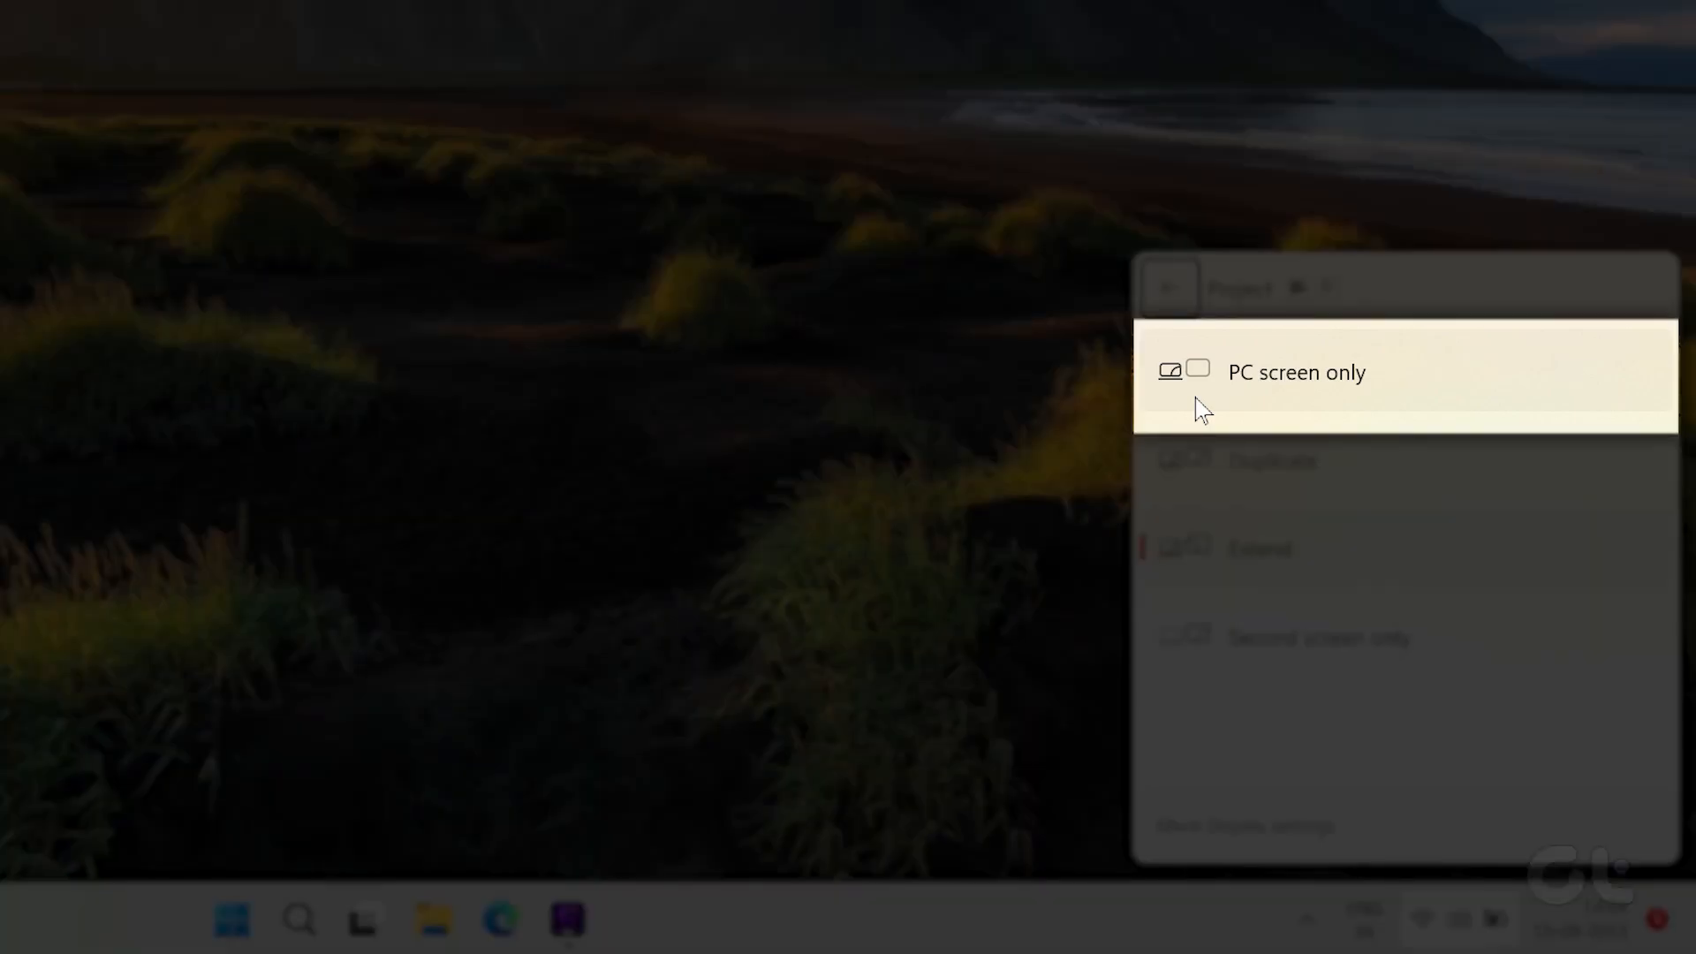